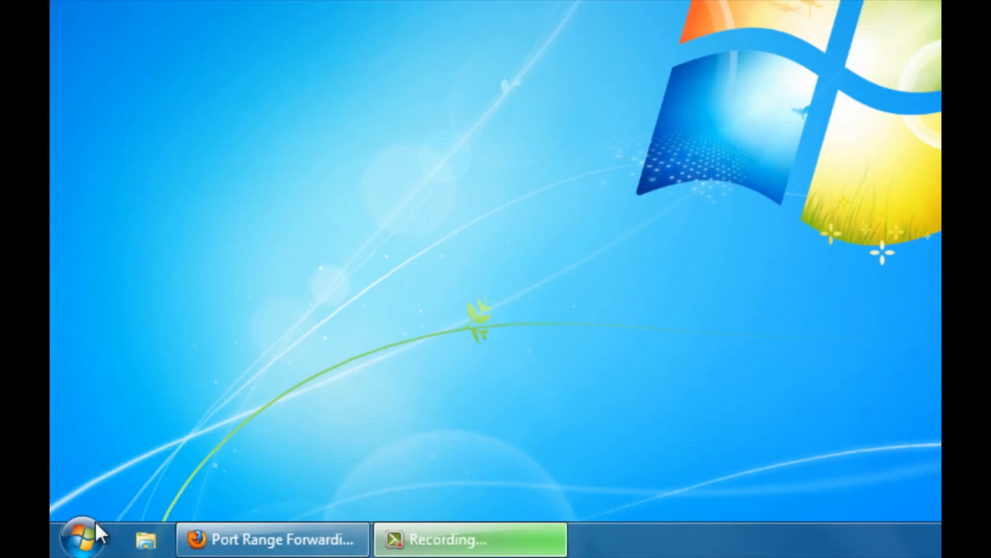
Step: Begin launching an administrator Command Prompt from the Start menu
{"action": "left_click", "coordinate": [79, 539]}
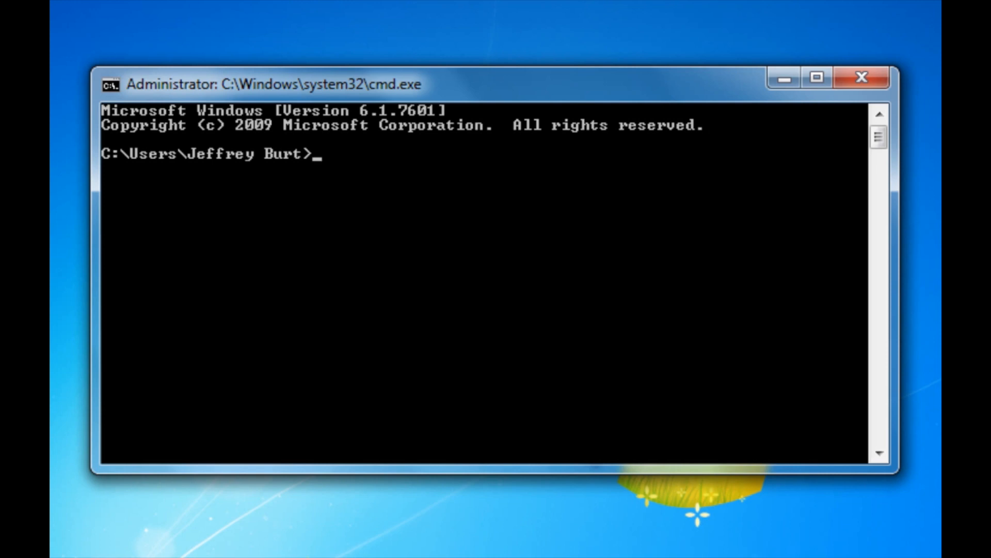
Step: Run ipconfig | find "IPv4" to show the 192.168.1.100 address line
{"action": "type", "text": "ip"}
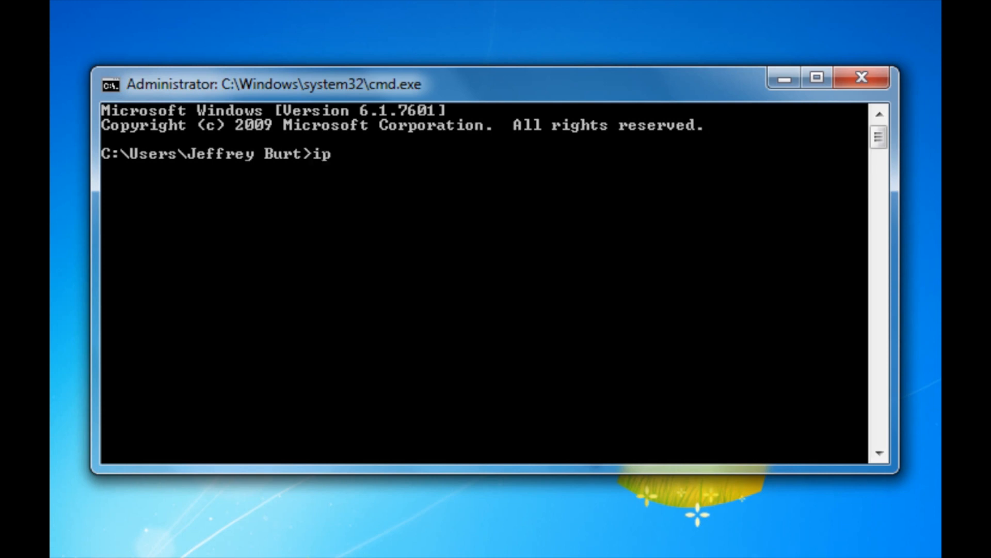
{"action": "type", "text": "config |"}
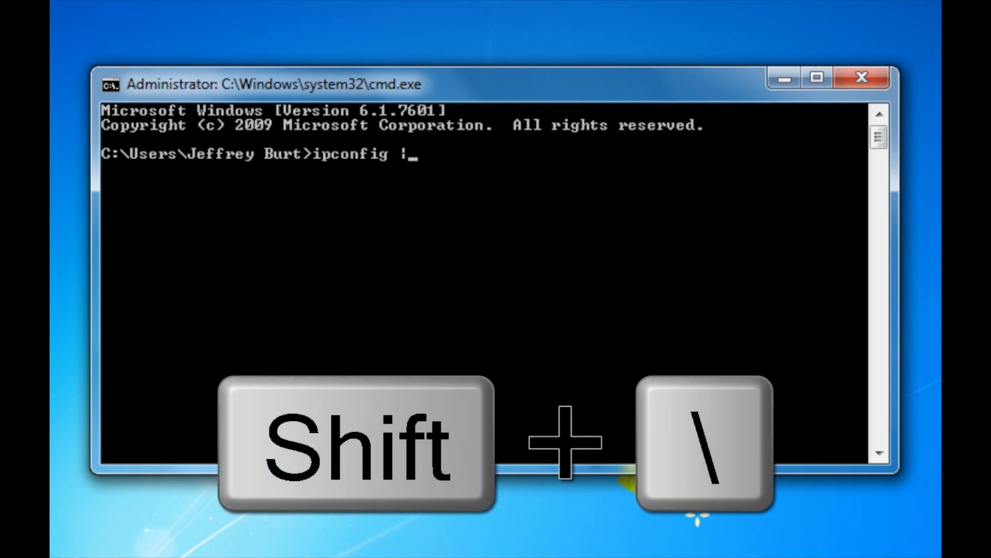
{"action": "type", "text": "fi"}
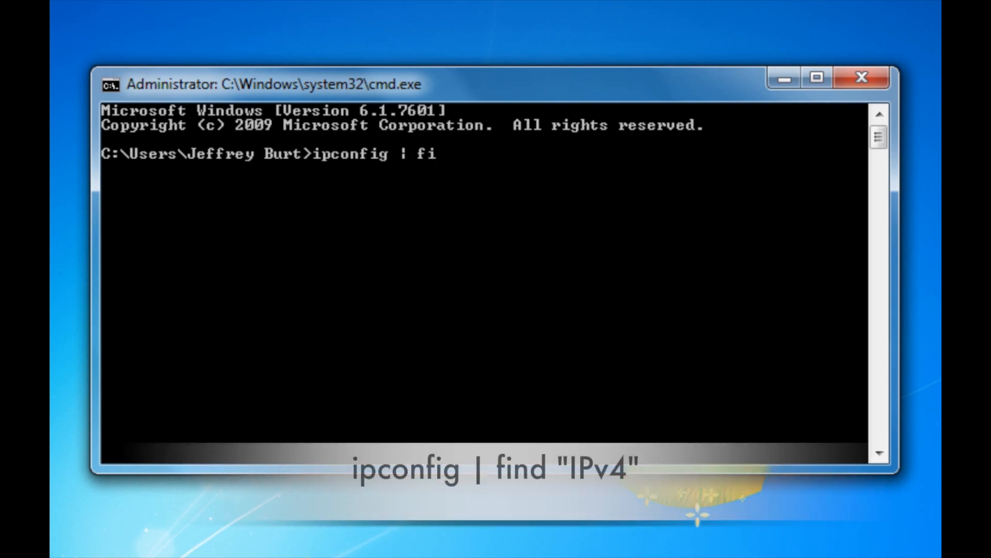
{"action": "type", "text": "nd \""}
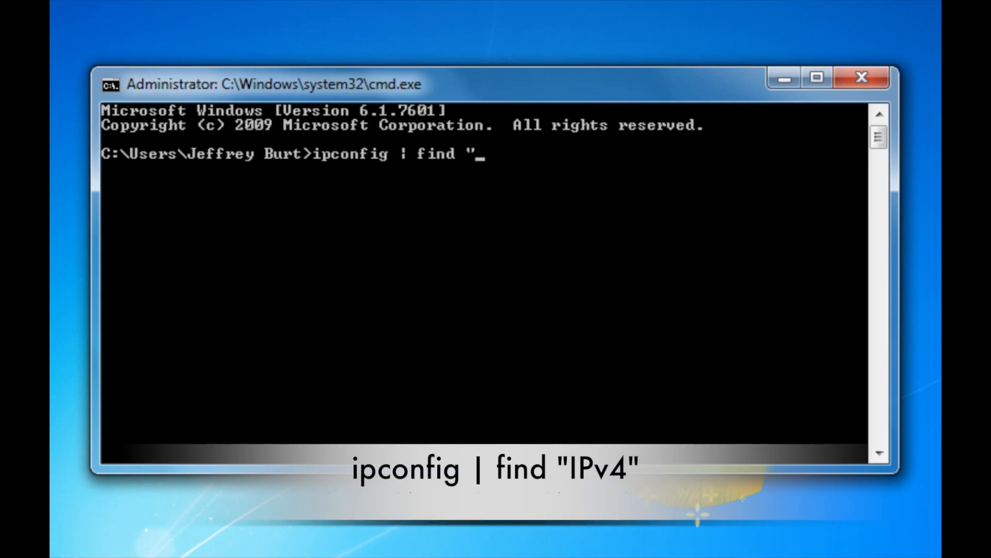
{"action": "type", "text": "IP"}
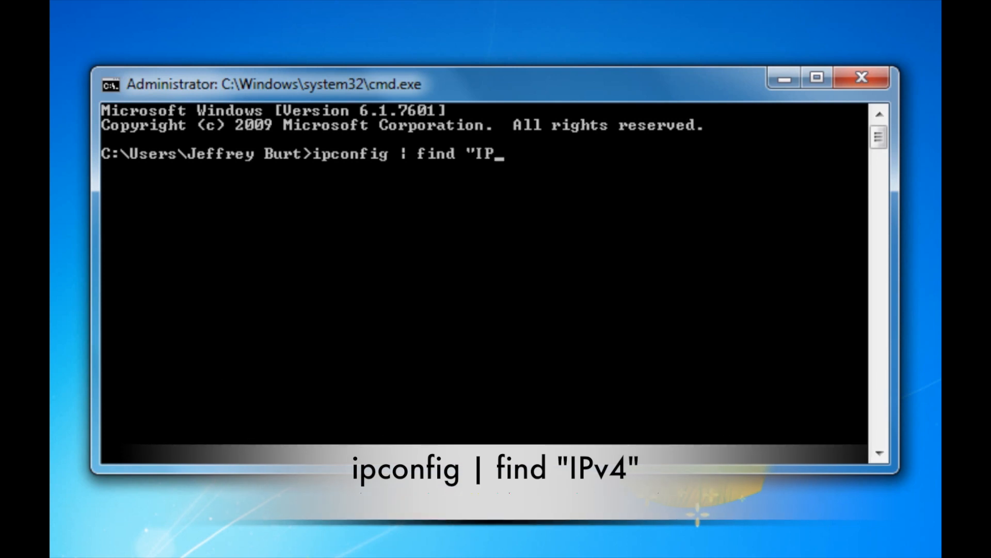
{"action": "key", "text": "Return"}
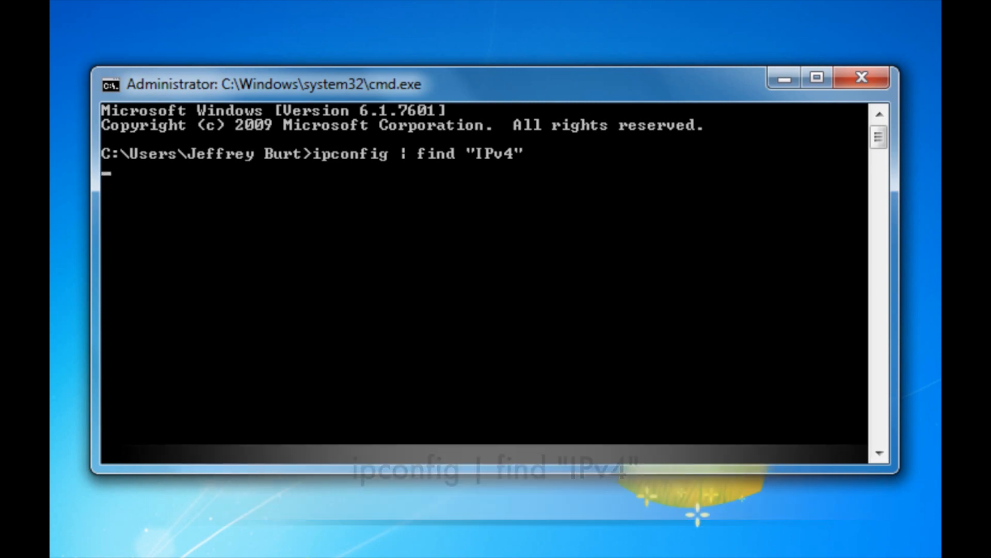
{"action": "key", "text": "Return"}
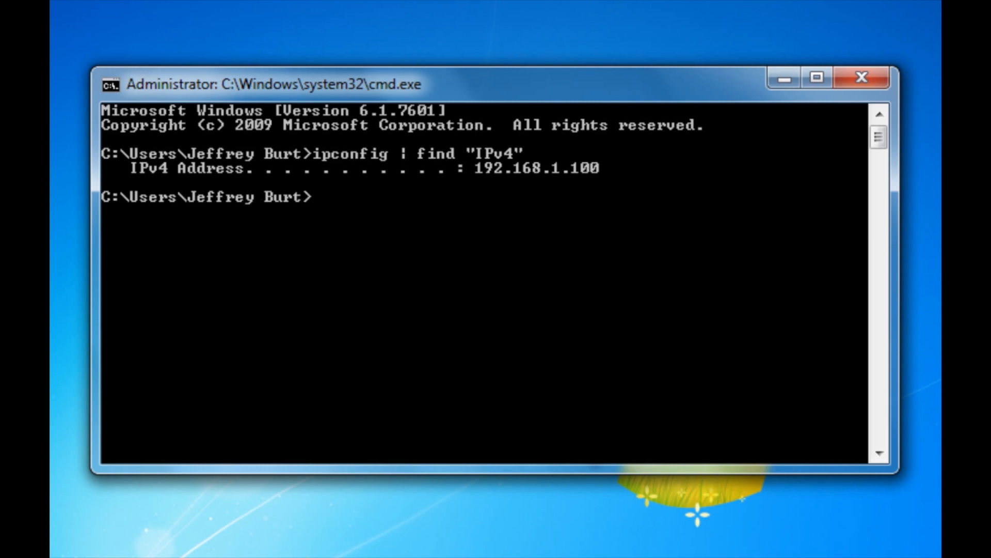
{"action": "type", "text": "ipcon"}
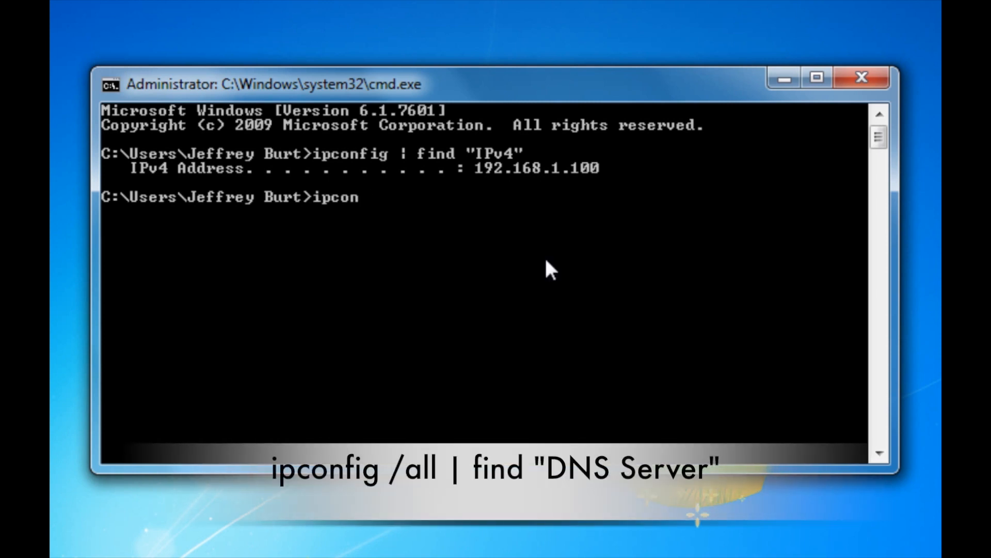
{"action": "type", "text": "fig /all |"}
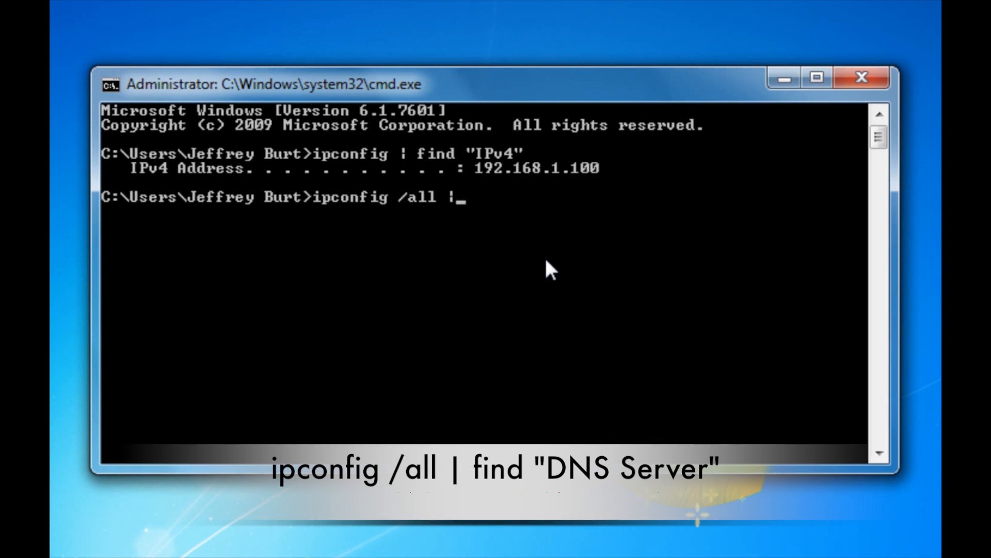
{"action": "type", "text": "find \""}
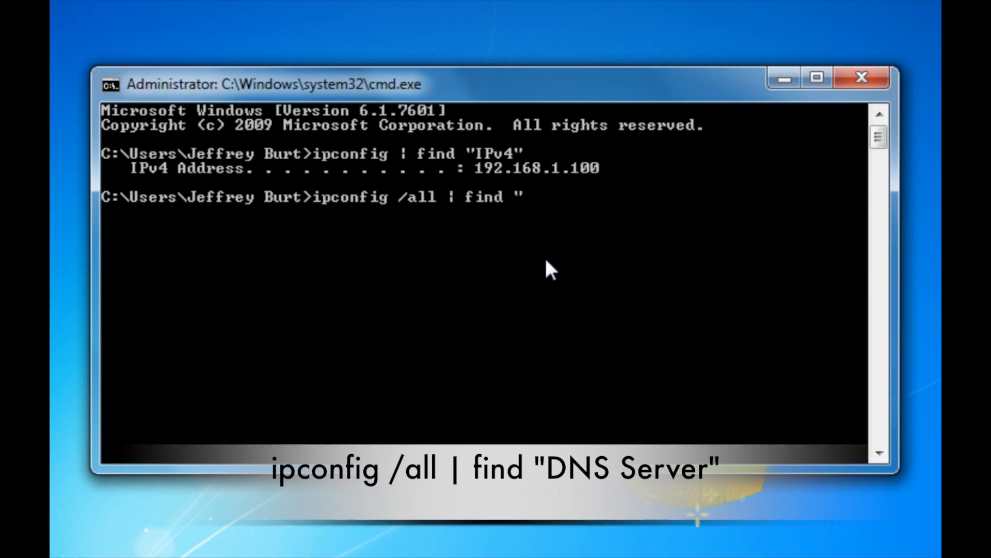
{"action": "type", "text": "D"}
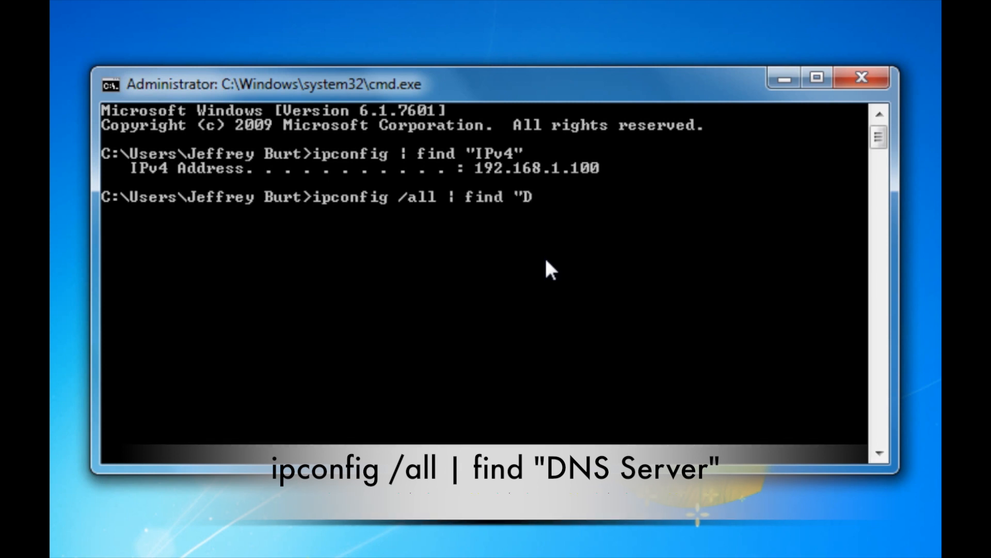
{"action": "type", "text": "NS Server\""}
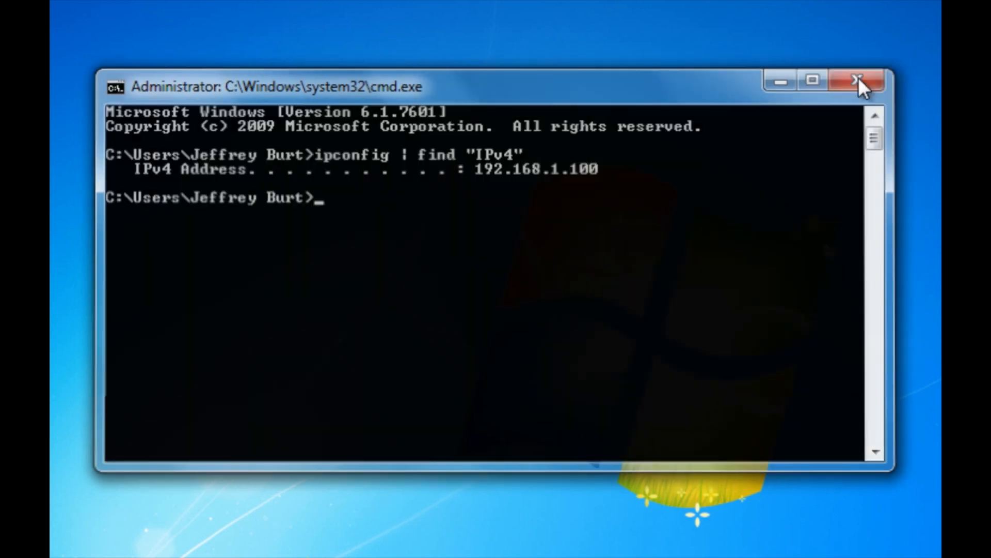
Step: Close Command Prompt and bring up Computer's context menu from Start
{"action": "left_click", "coordinate": [860, 81]}
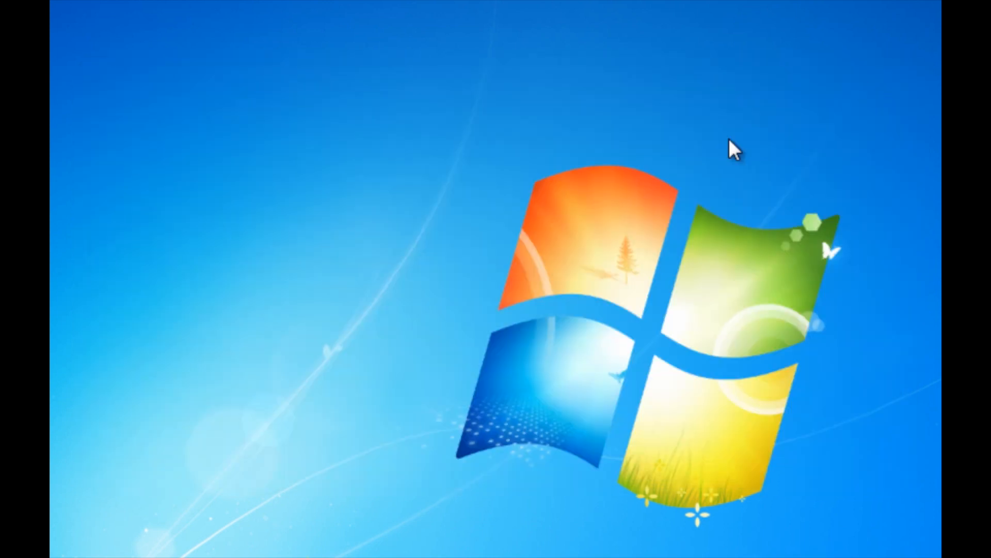
{"action": "left_click", "coordinate": [74, 542]}
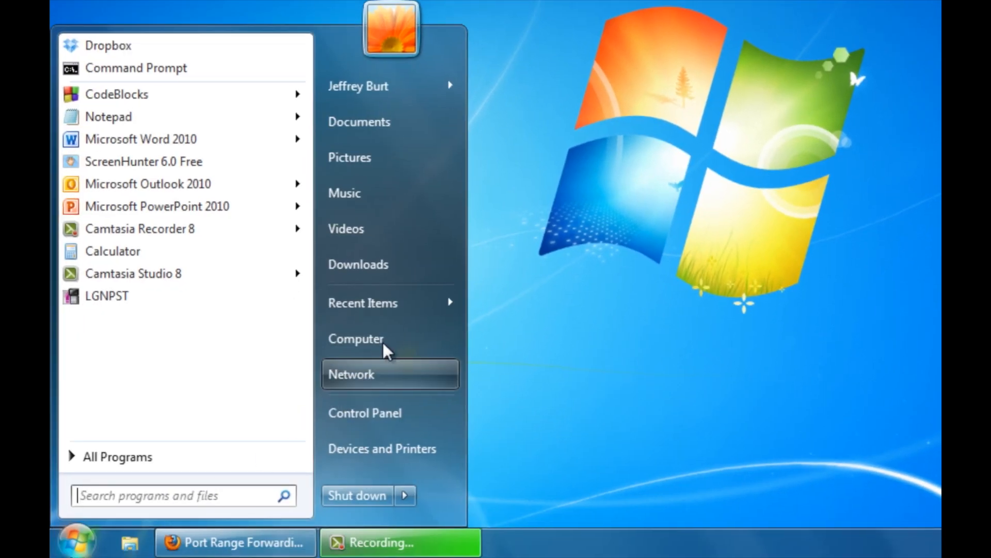
{"action": "right_click", "coordinate": [355, 338]}
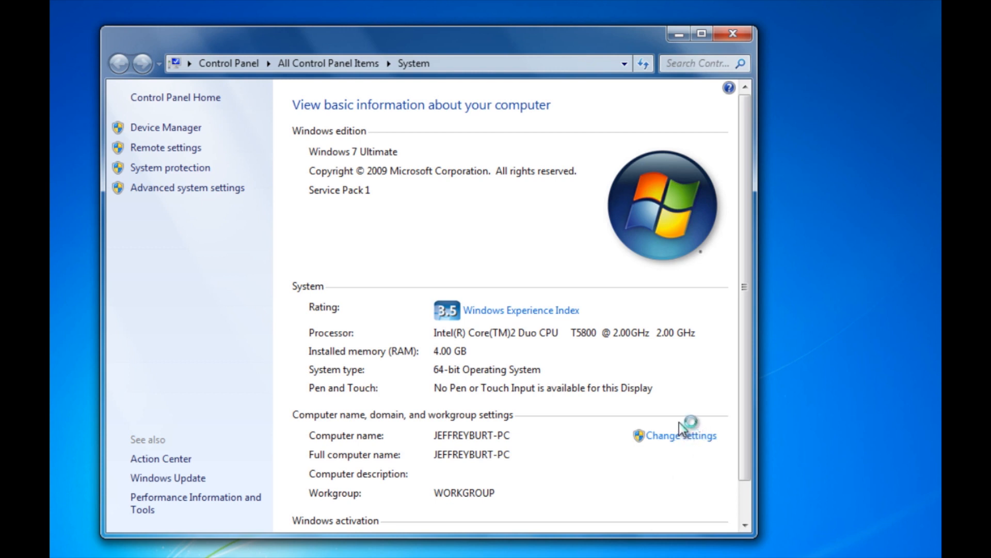
Step: Allow Remote Desktop connections from any version and confirm with OK
{"action": "left_click", "coordinate": [674, 435]}
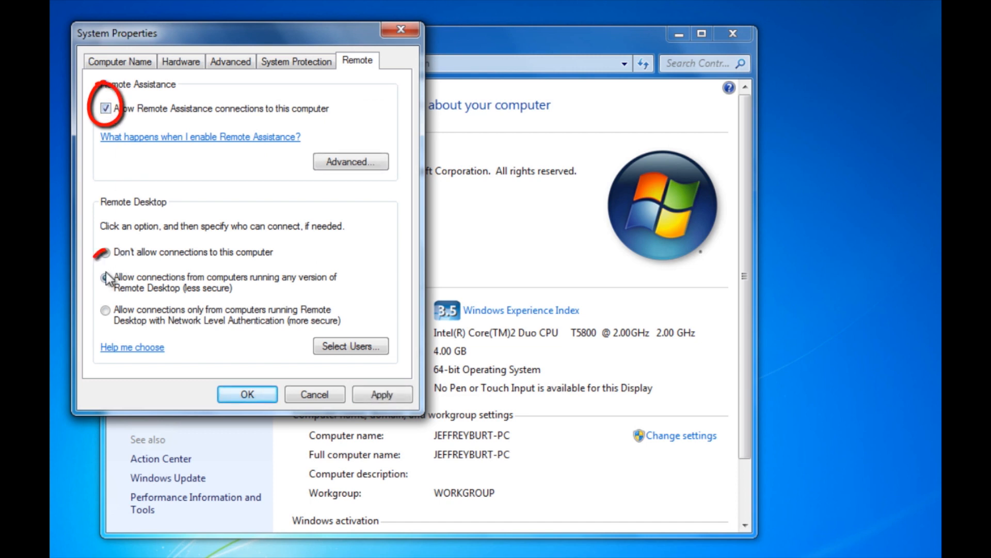
{"action": "left_click", "coordinate": [104, 278]}
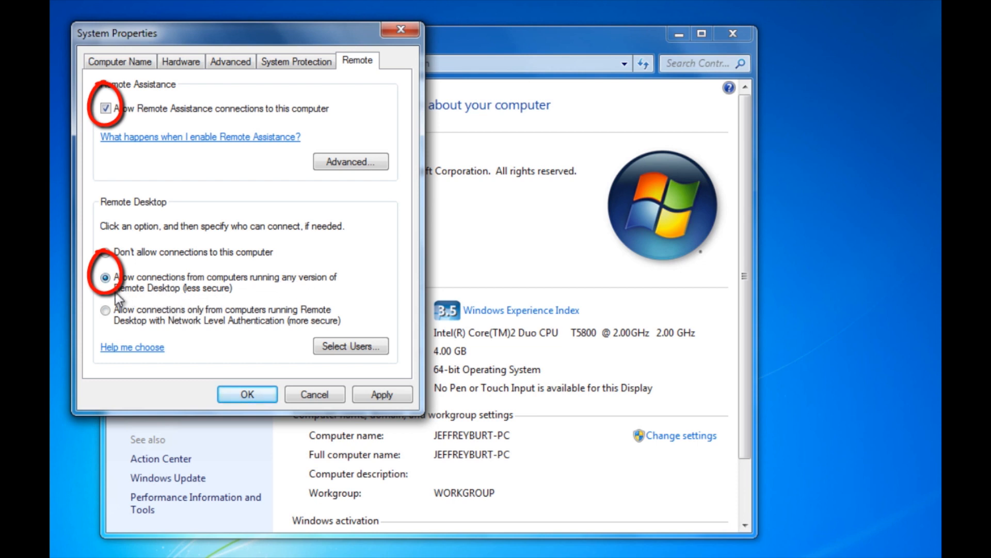
{"action": "mouse_move", "coordinate": [131, 289]}
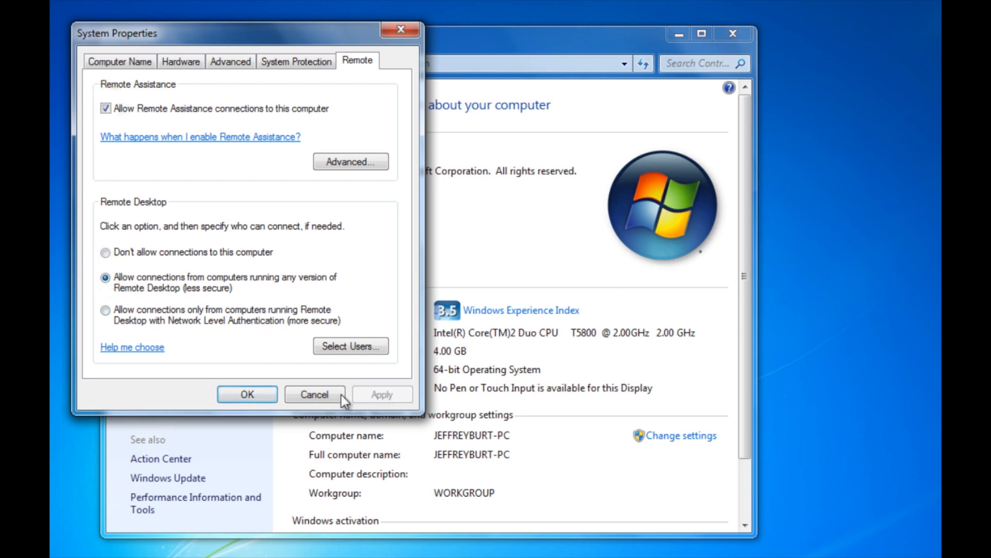
{"action": "mouse_move", "coordinate": [246, 394]}
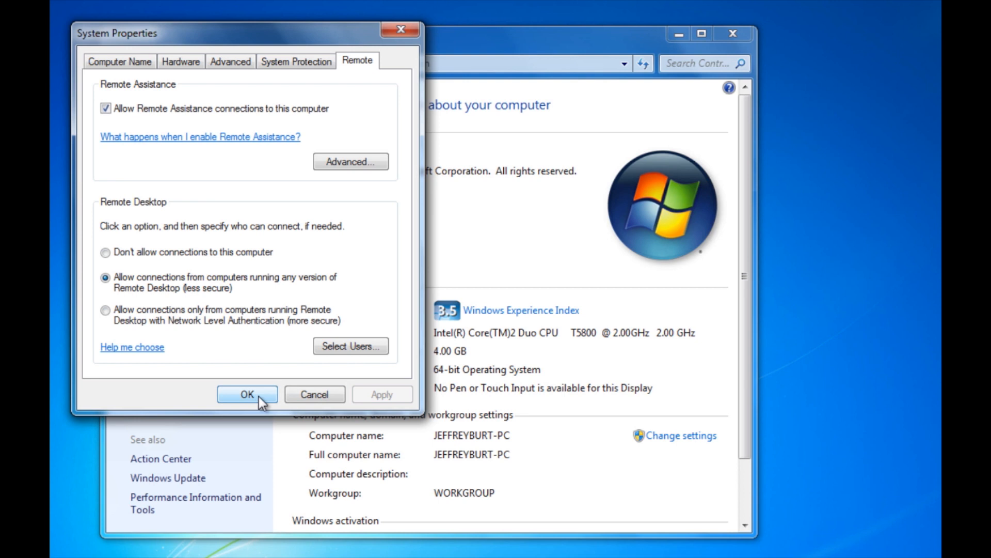
{"action": "left_click", "coordinate": [246, 394]}
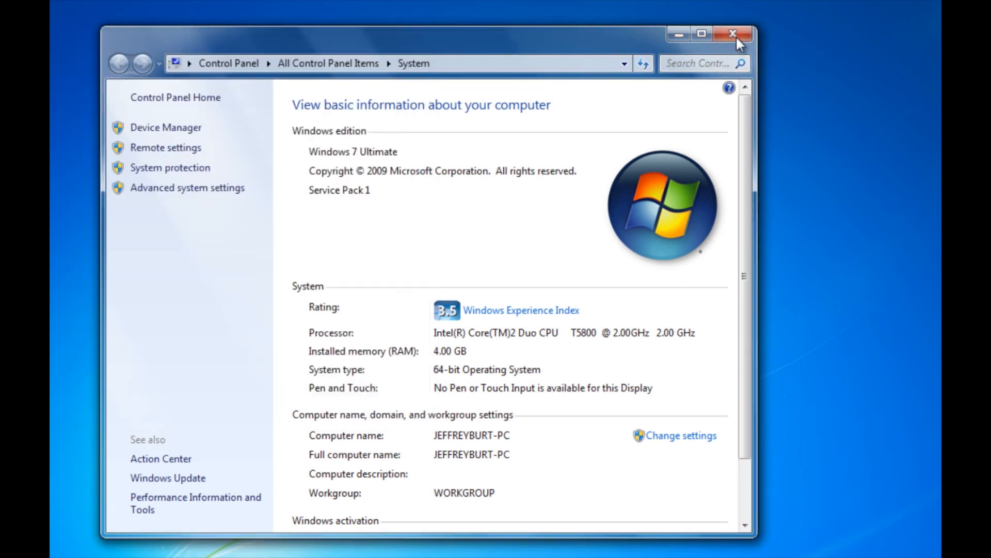
Step: Close System and open Network and Sharing Center from the tray icon
{"action": "left_click", "coordinate": [733, 33]}
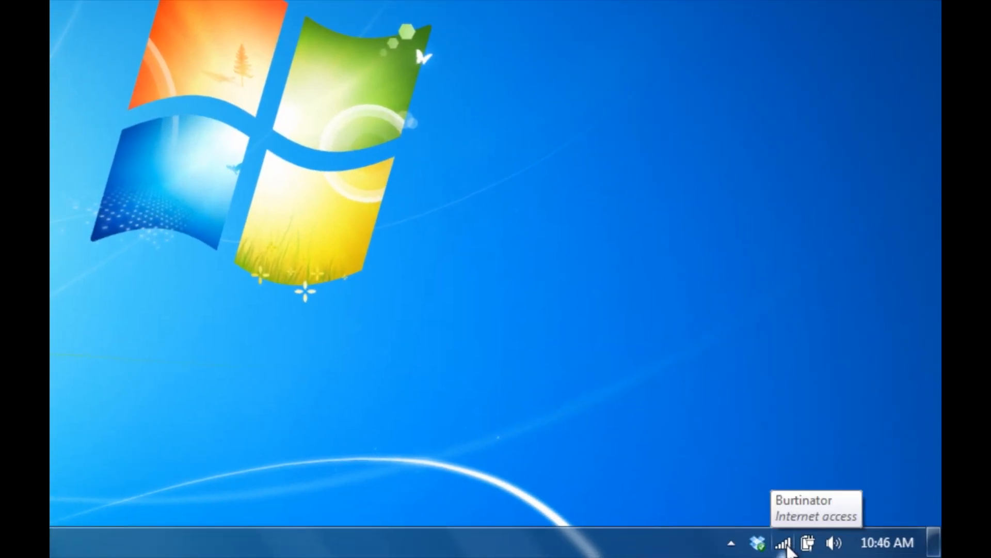
{"action": "right_click", "coordinate": [783, 543]}
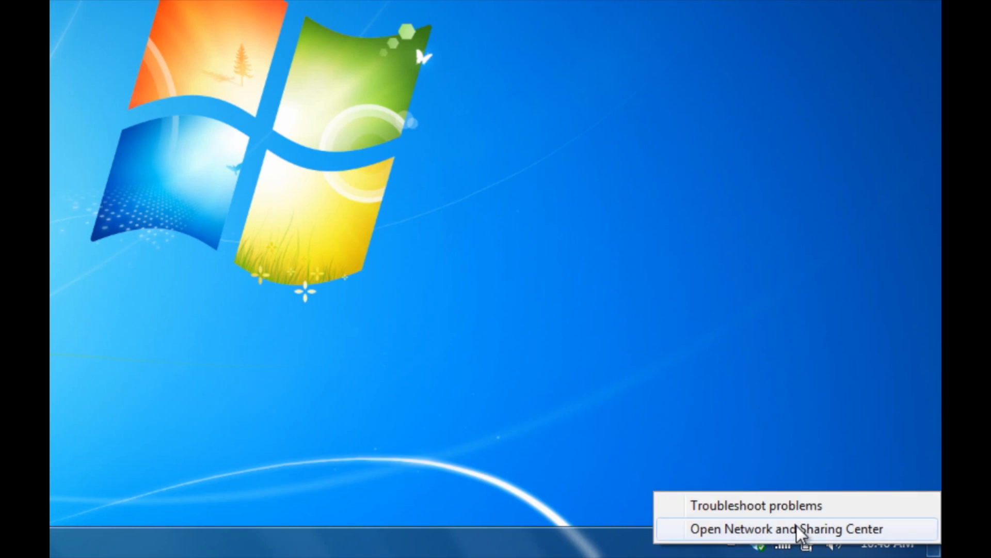
{"action": "left_click", "coordinate": [782, 529]}
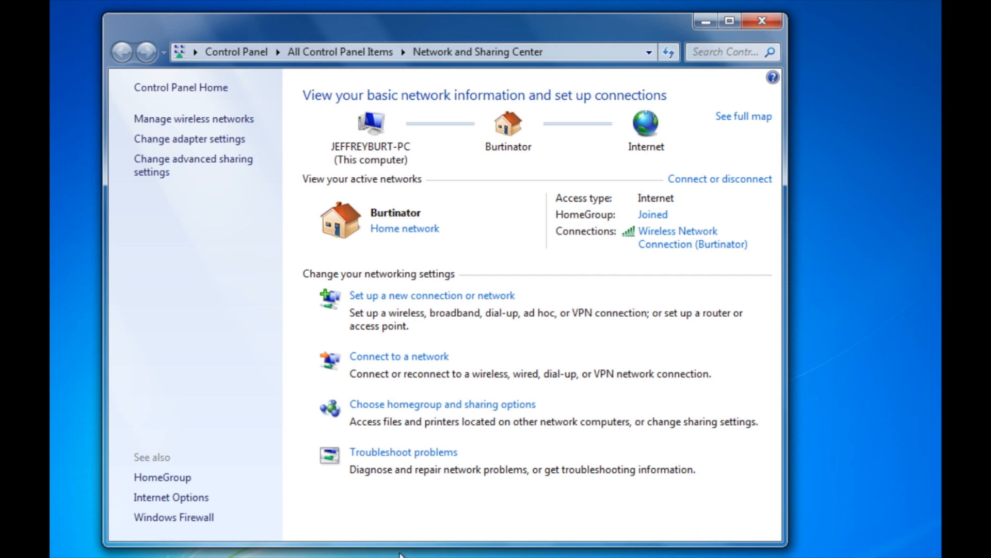
{"action": "mouse_move", "coordinate": [595, 328]}
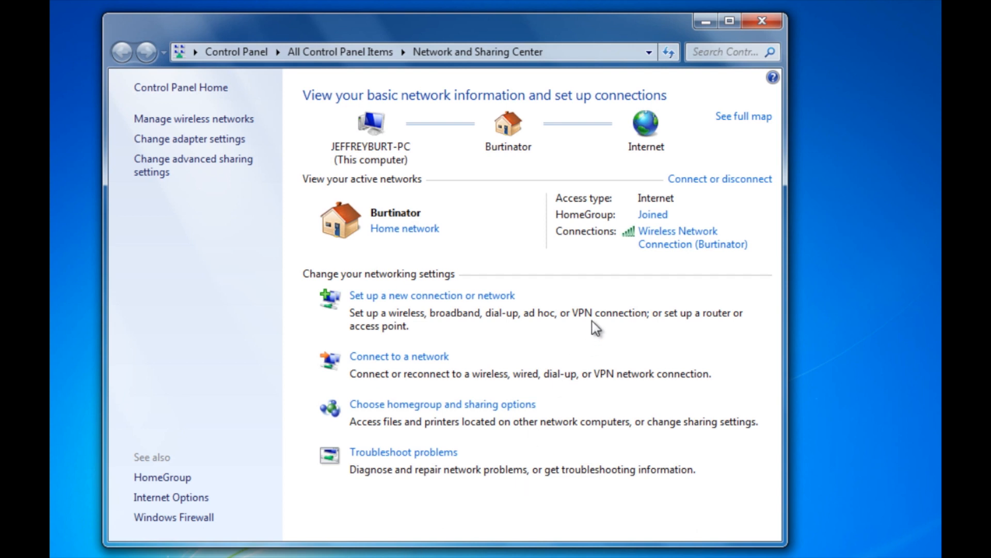
{"action": "mouse_move", "coordinate": [673, 253]}
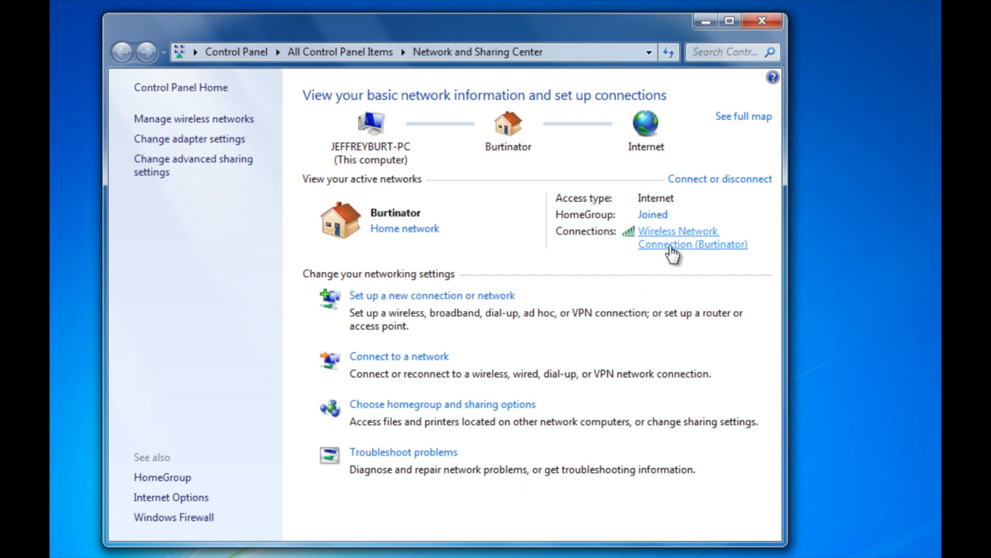
Step: Open the Wireless Network Connection status, then its Properties
{"action": "left_click", "coordinate": [678, 237]}
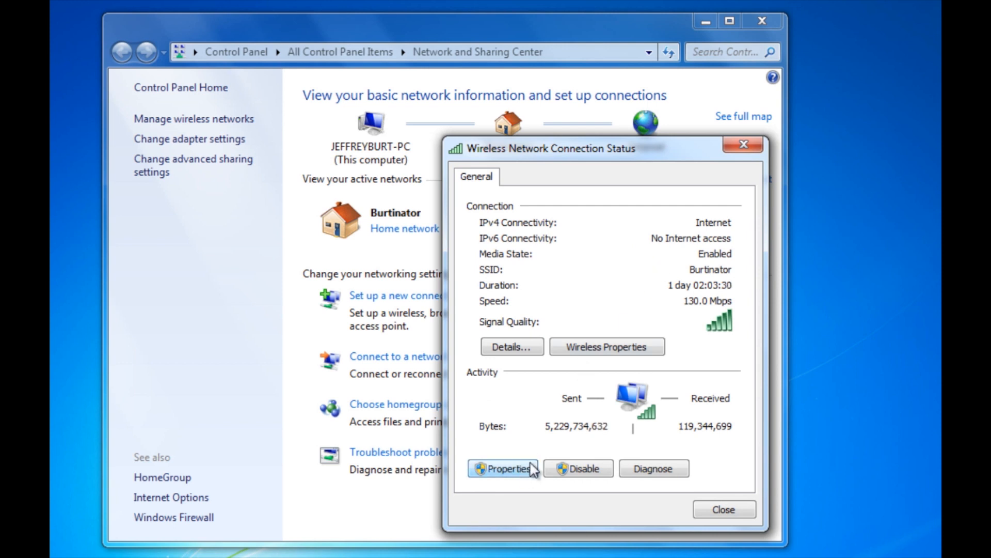
{"action": "left_click", "coordinate": [502, 468]}
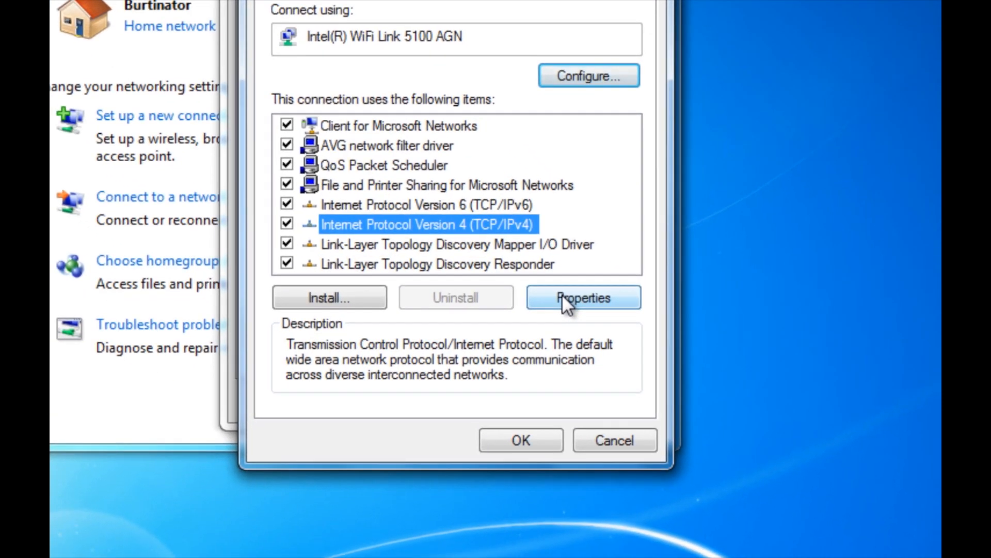
Step: Open TCP/IPv4 properties showing static 192.168.1.100, mask 255.255.255.0, gateway 192.168.1.1
{"action": "left_click", "coordinate": [582, 297]}
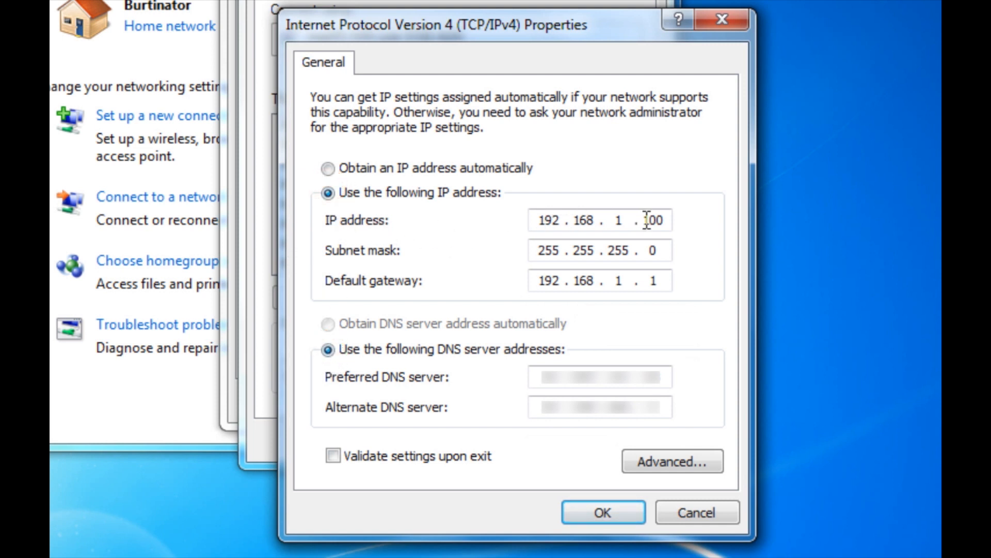
{"action": "mouse_move", "coordinate": [358, 301]}
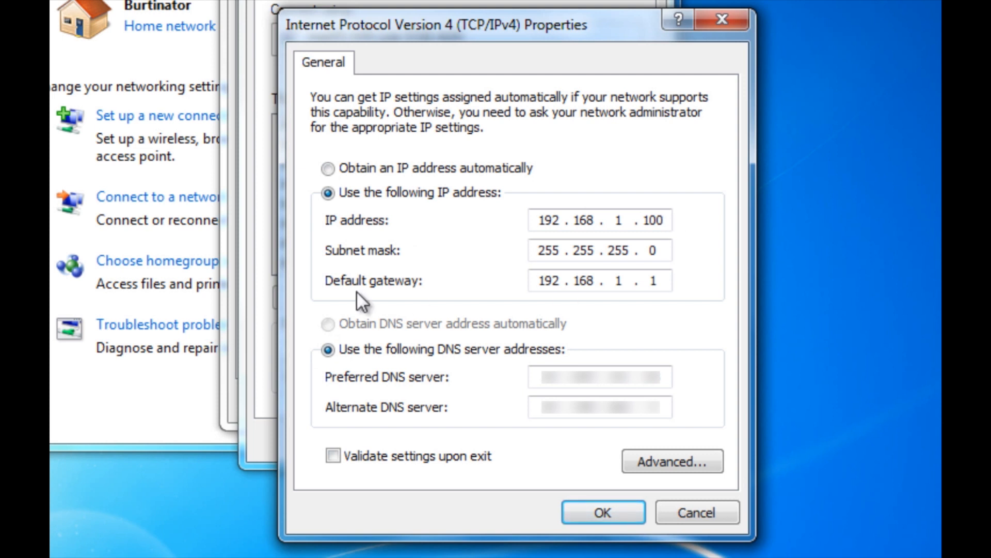
{"action": "mouse_move", "coordinate": [530, 267]}
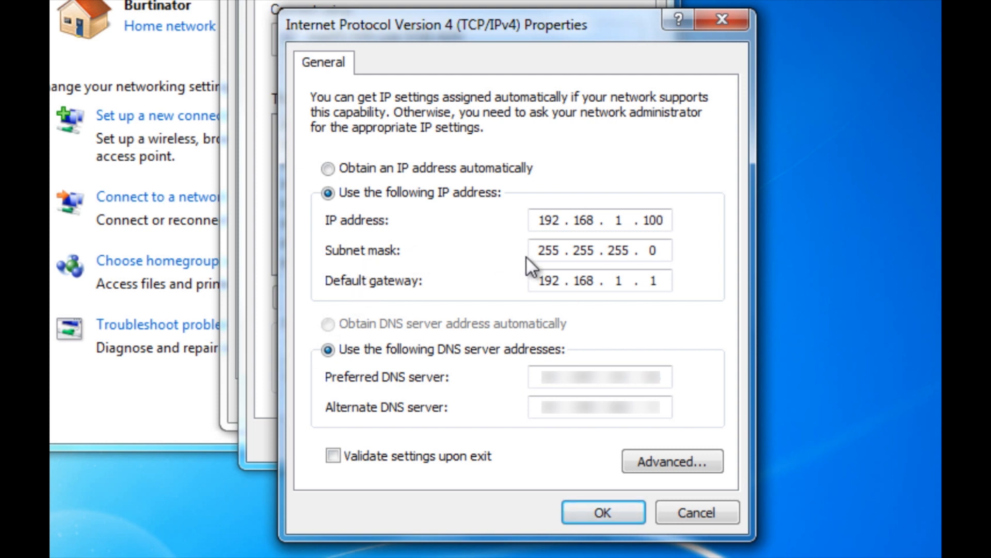
{"action": "mouse_move", "coordinate": [622, 251]}
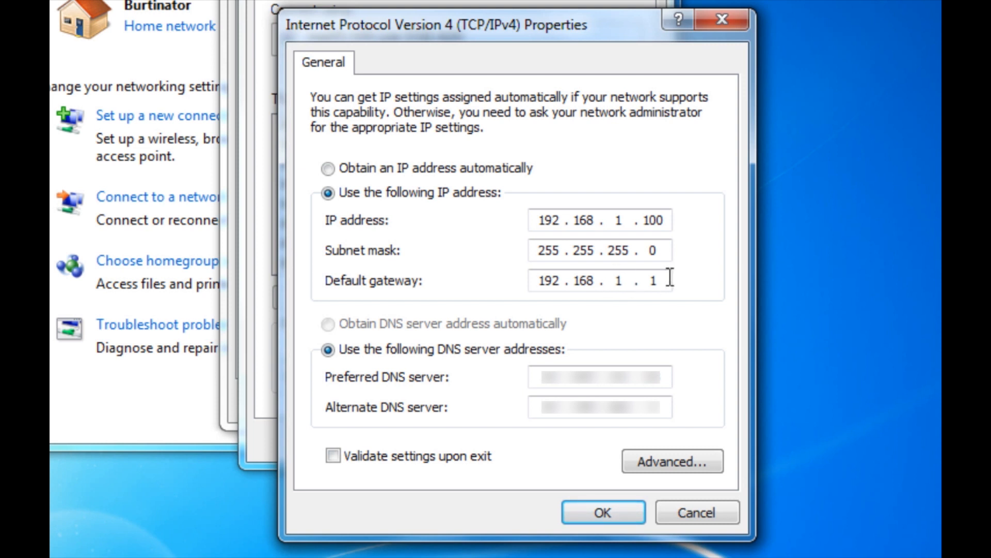
{"action": "mouse_move", "coordinate": [471, 294]}
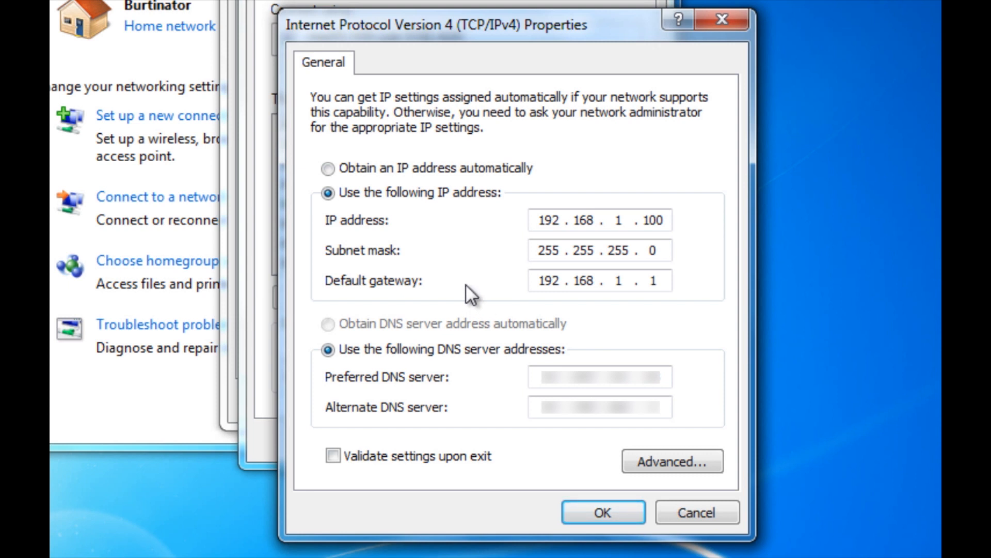
{"action": "mouse_move", "coordinate": [540, 262]}
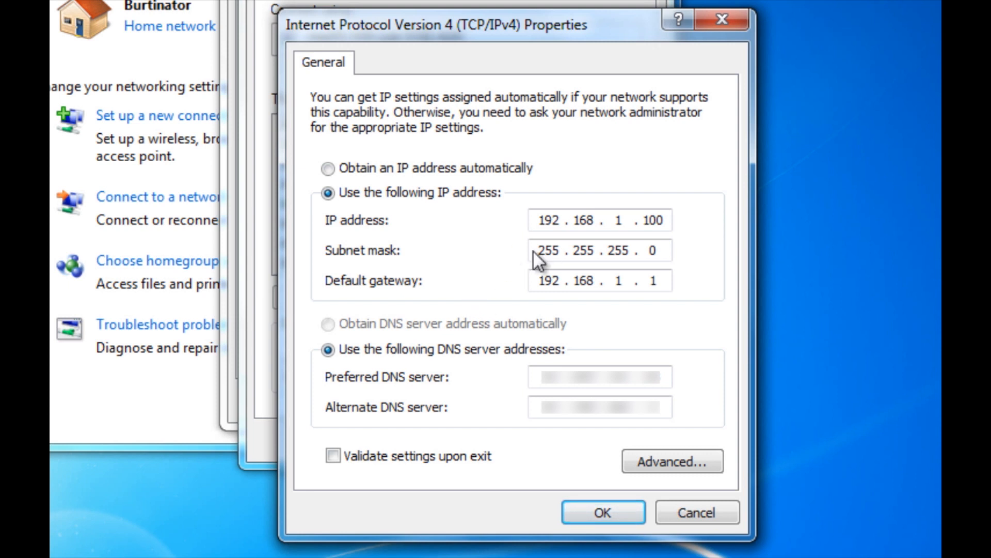
{"action": "mouse_move", "coordinate": [510, 297]}
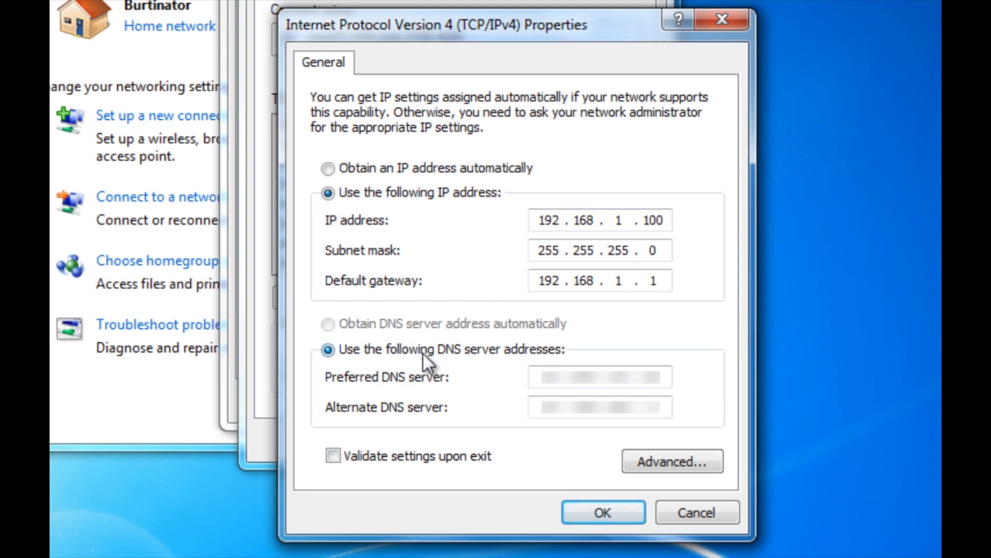
{"action": "mouse_move", "coordinate": [607, 344]}
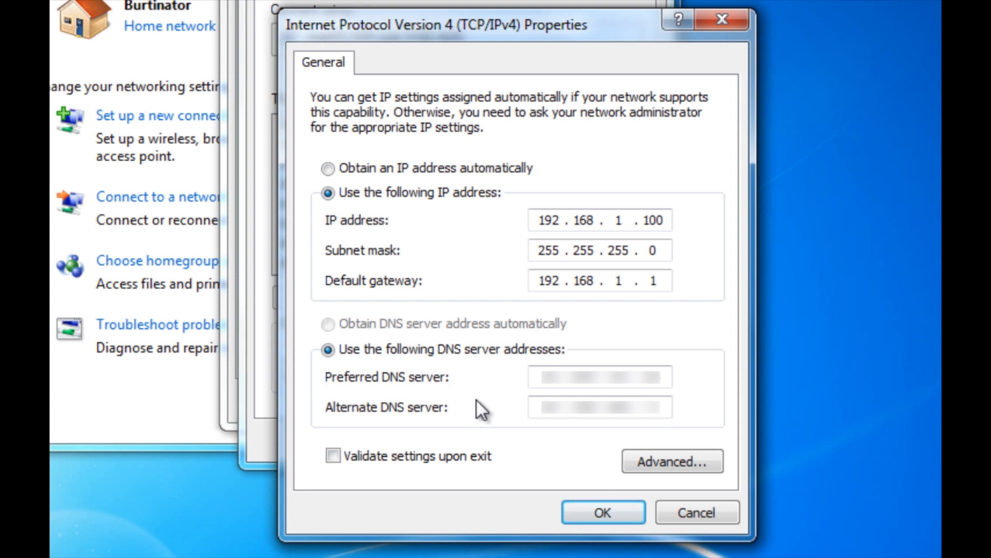
{"action": "mouse_move", "coordinate": [528, 398]}
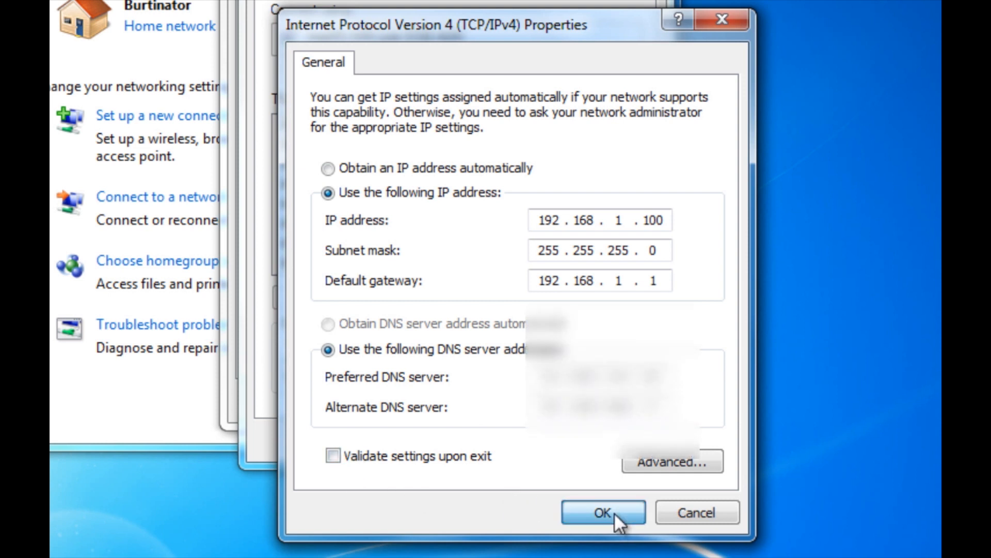
Step: Confirm the IPv4 settings and close the Properties, Status and Sharing Center windows
{"action": "left_click", "coordinate": [603, 511]}
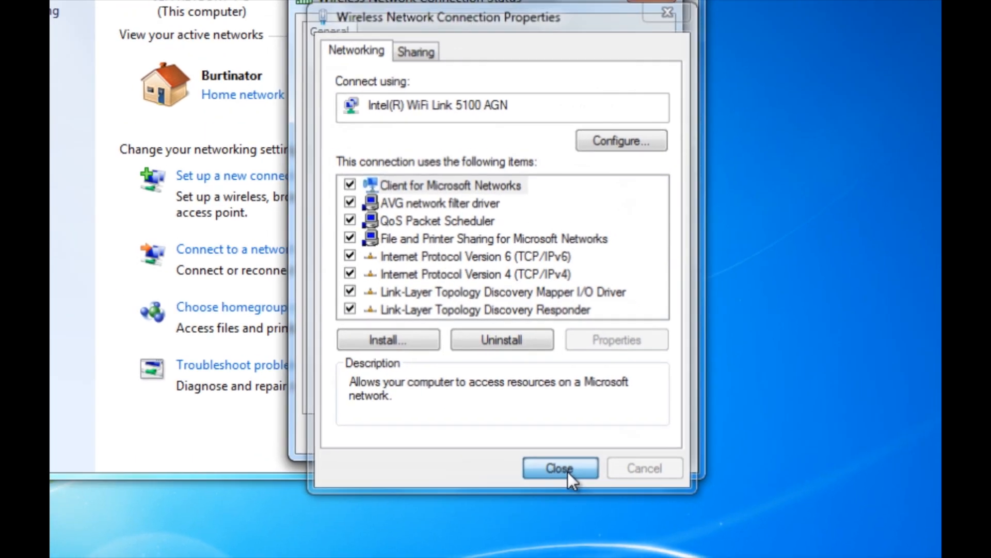
{"action": "left_click", "coordinate": [559, 467]}
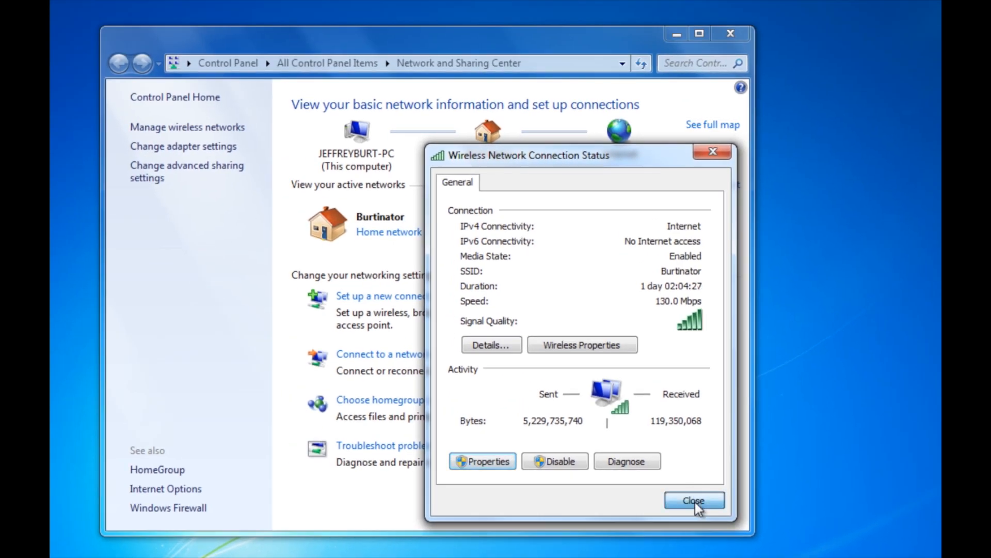
{"action": "left_click", "coordinate": [694, 500]}
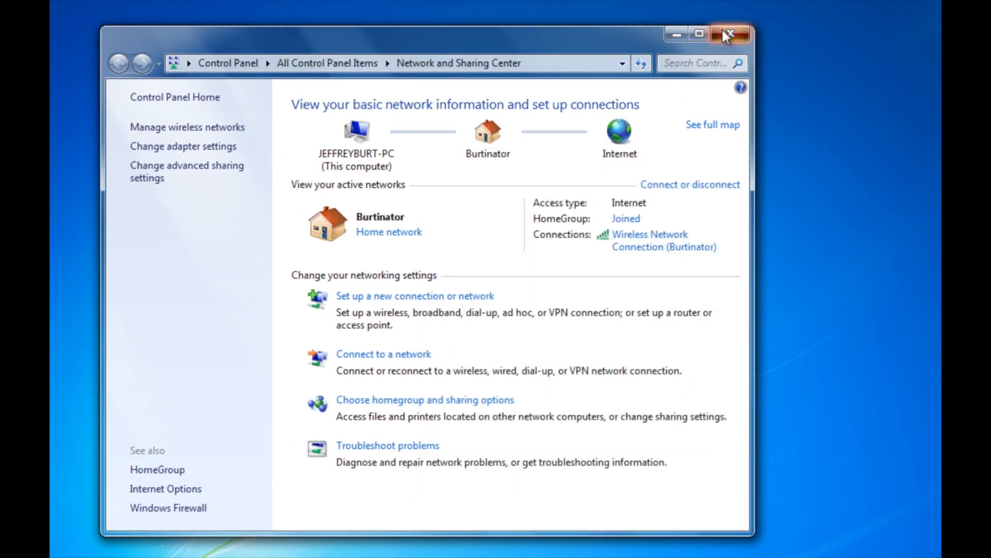
{"action": "left_click", "coordinate": [732, 33]}
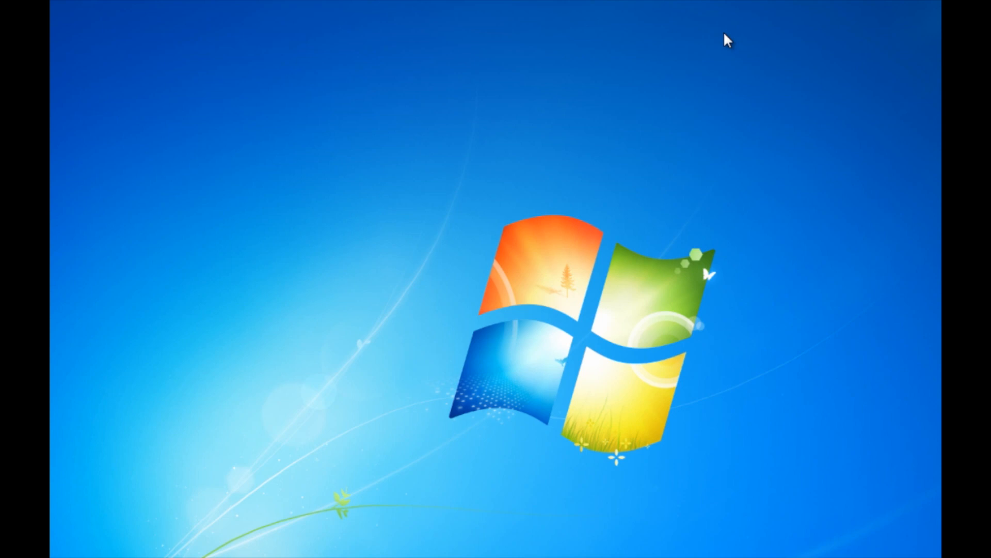
Step: Launch Firefox to reach the Linksys router's Port Range Forwarding page
{"action": "left_click", "coordinate": [177, 546]}
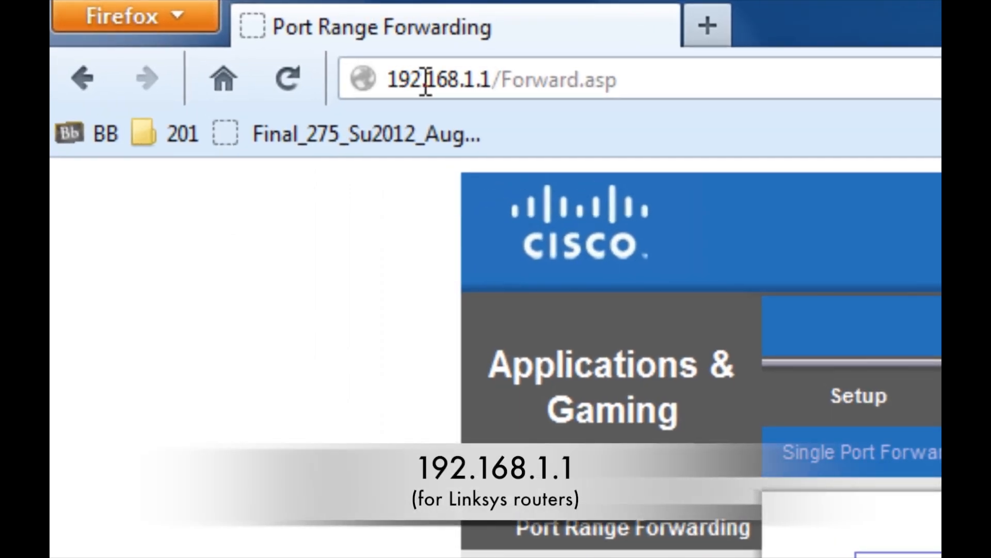
{"action": "mouse_move", "coordinate": [481, 78]}
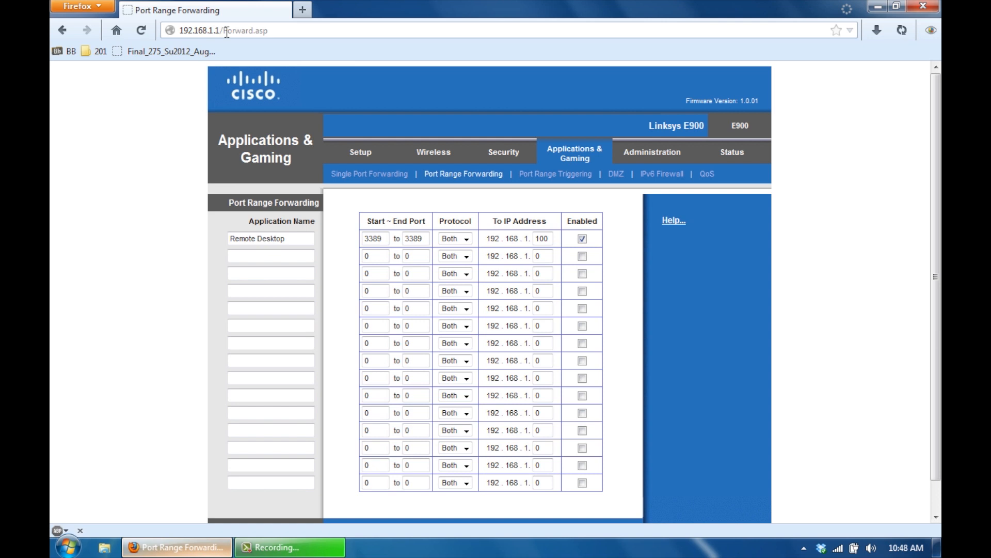
{"action": "mouse_move", "coordinate": [506, 175]}
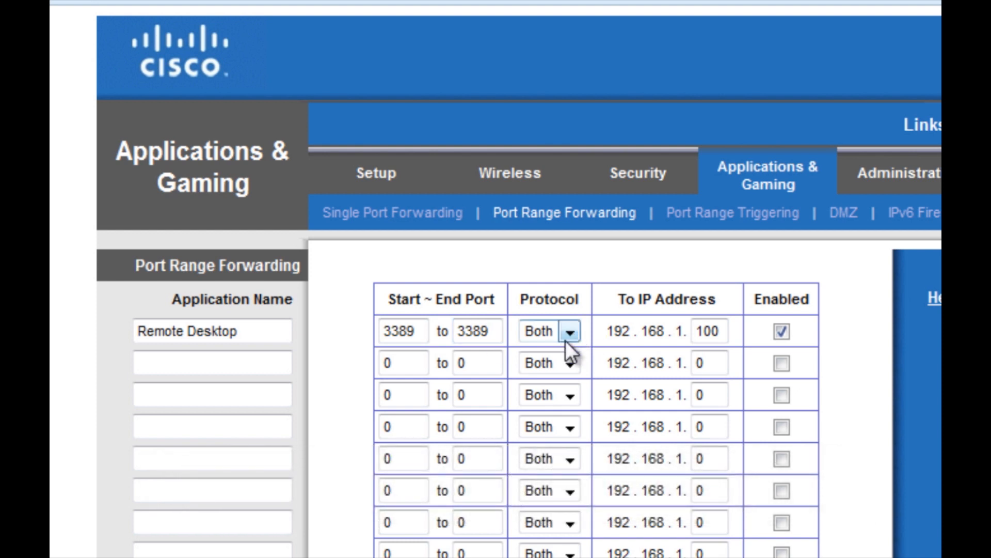
{"action": "left_click", "coordinate": [569, 330]}
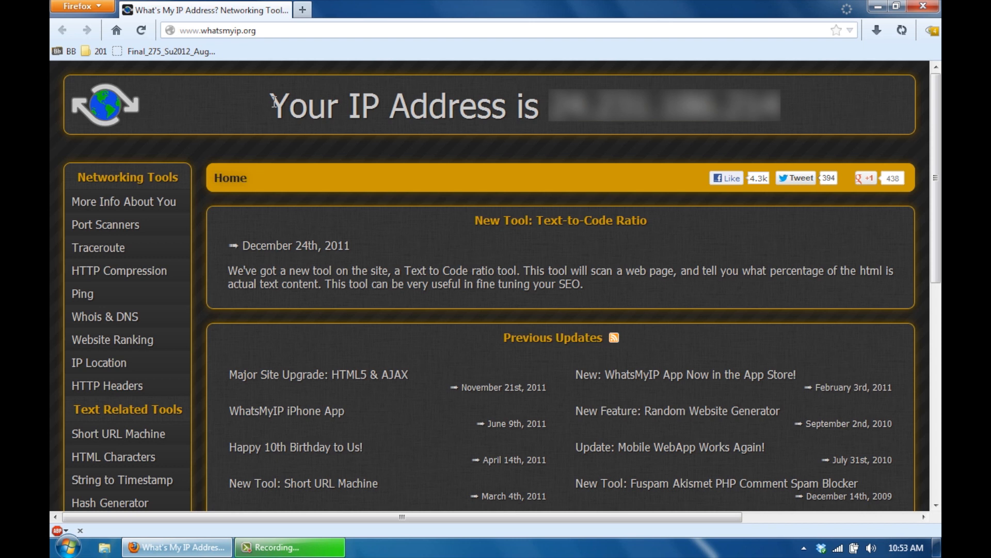
{"action": "mouse_move", "coordinate": [291, 92]}
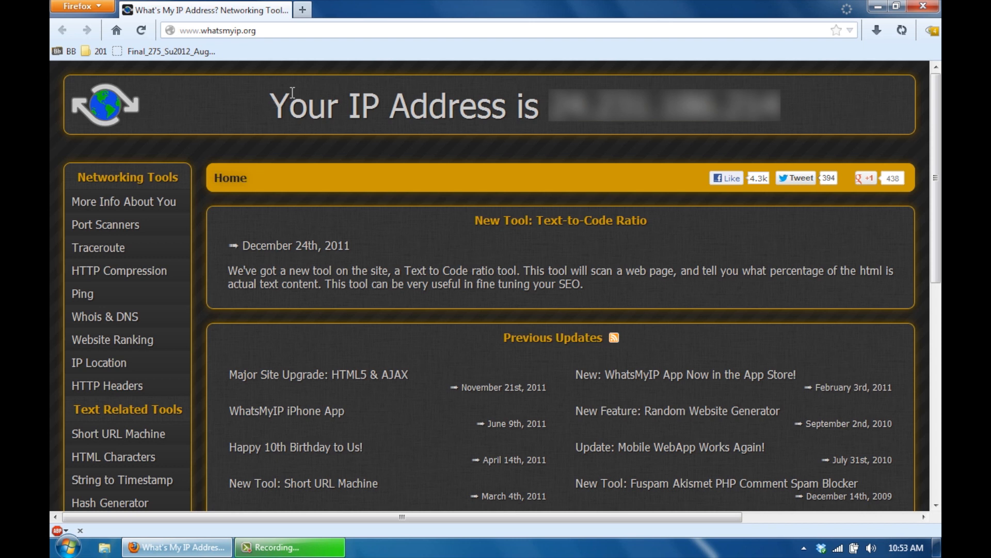
{"action": "mouse_move", "coordinate": [803, 107]}
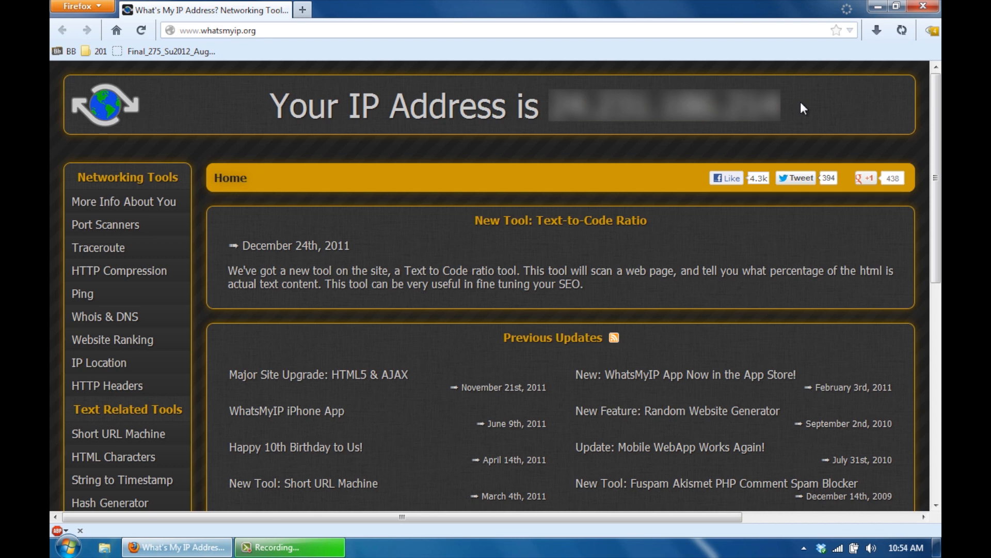
{"action": "mouse_move", "coordinate": [811, 108]}
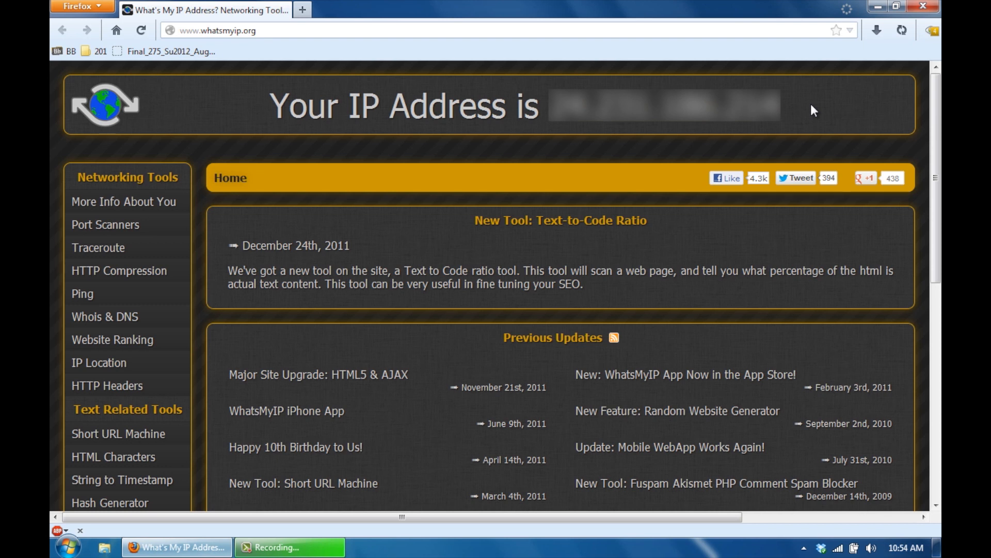
{"action": "mouse_move", "coordinate": [802, 107]}
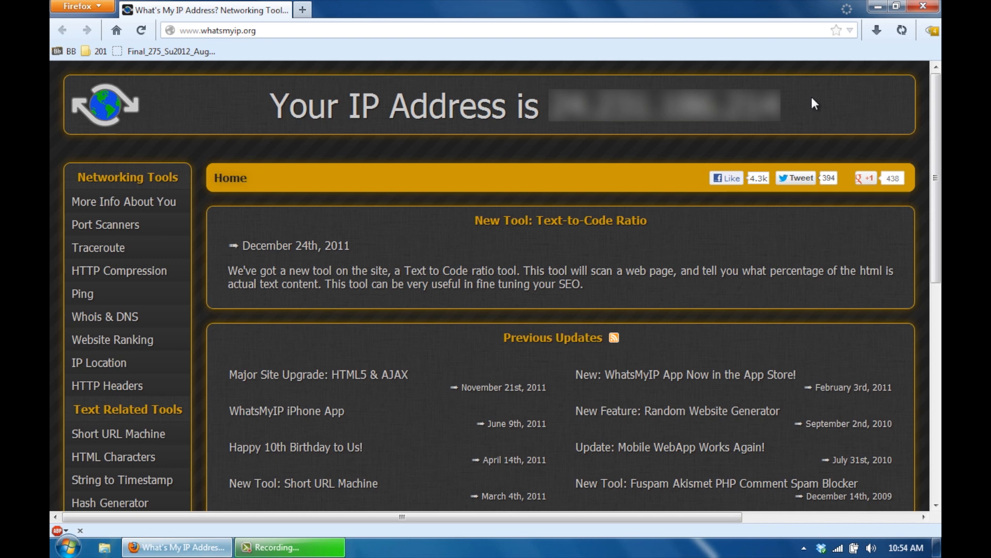
{"action": "mouse_move", "coordinate": [829, 105]}
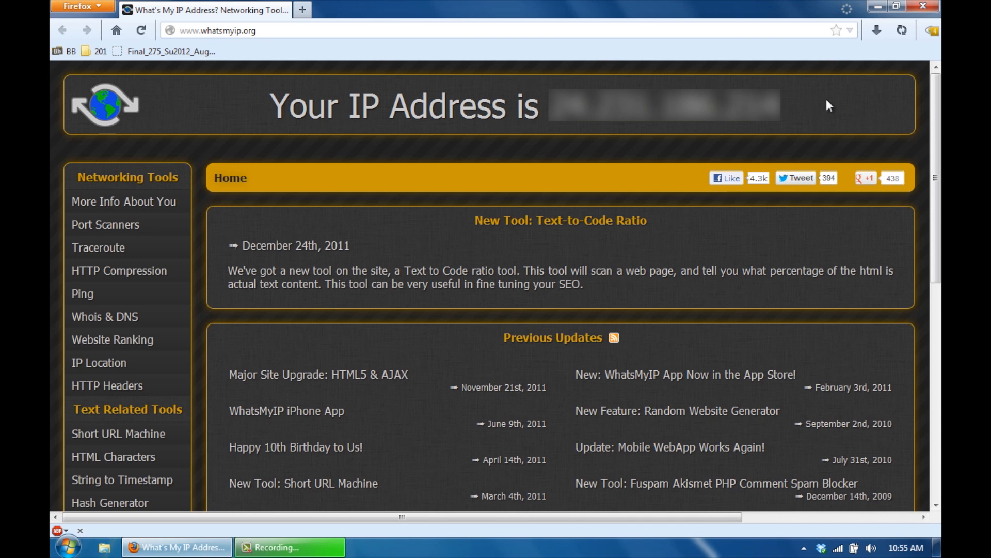